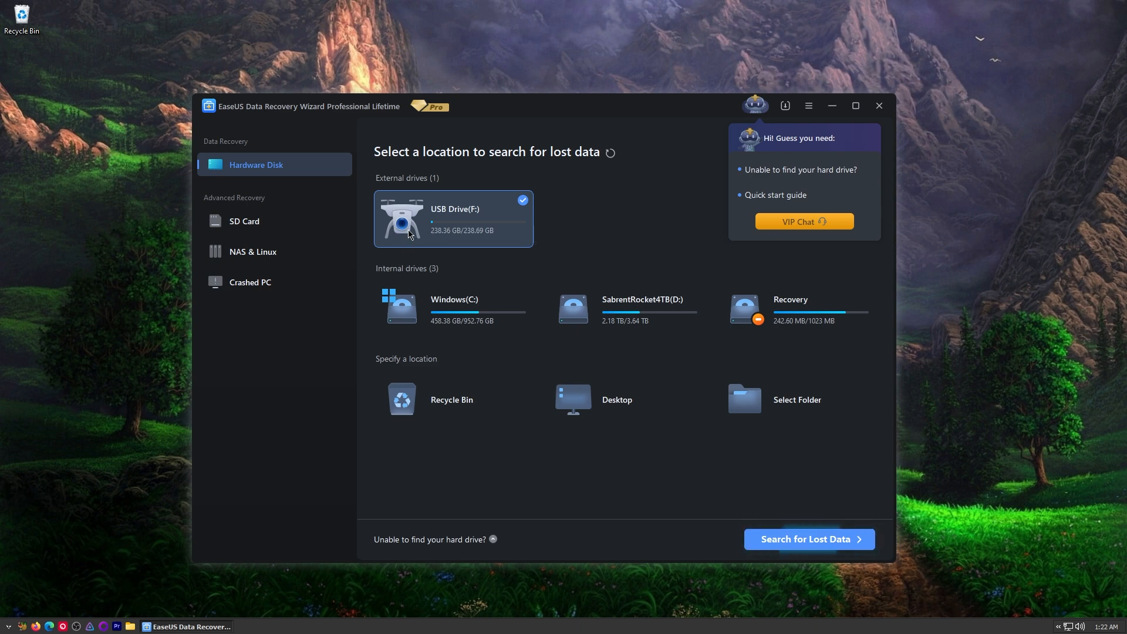
Check the USB Drive (F:) tile, after first clicking the SabrentRocket4TB drive.
left_click(622, 307)
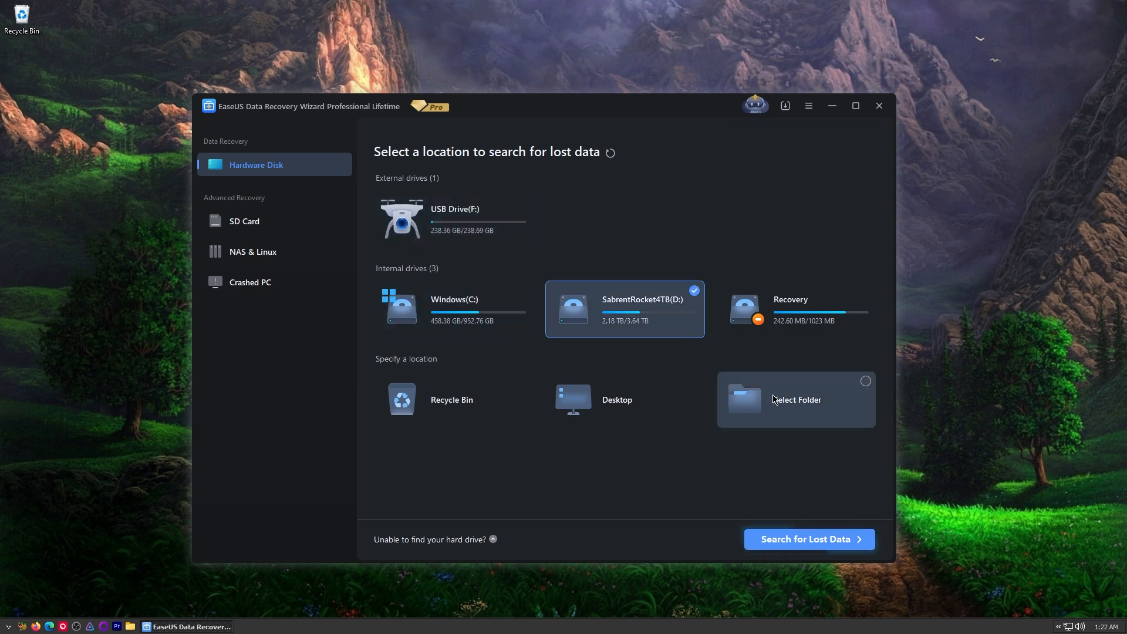
left_click(453, 218)
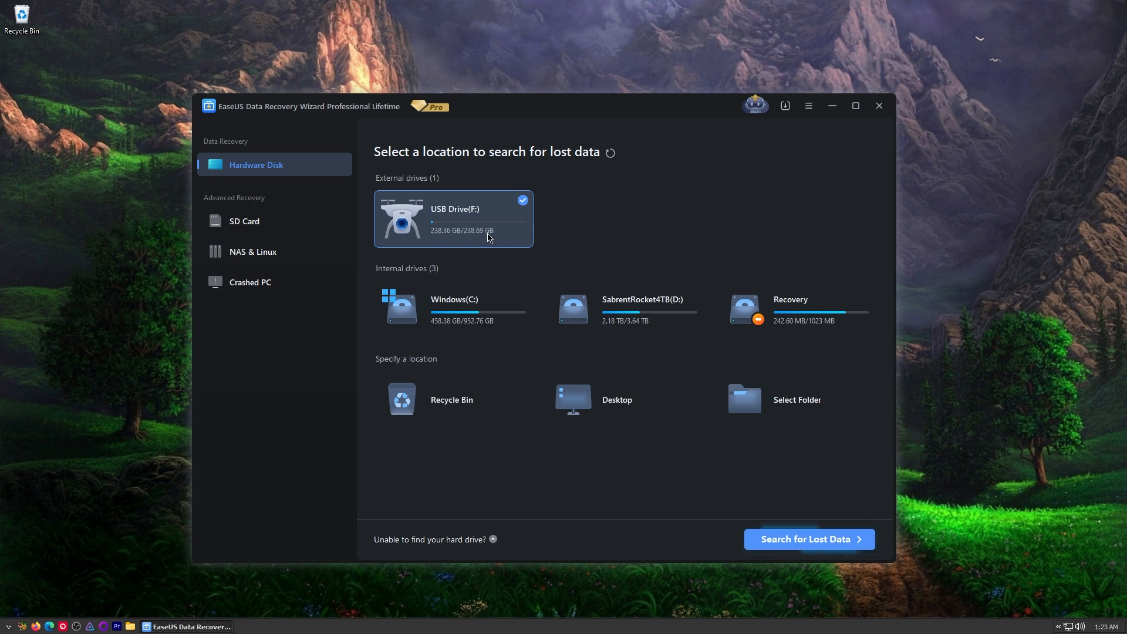
mouse_move(499, 115)
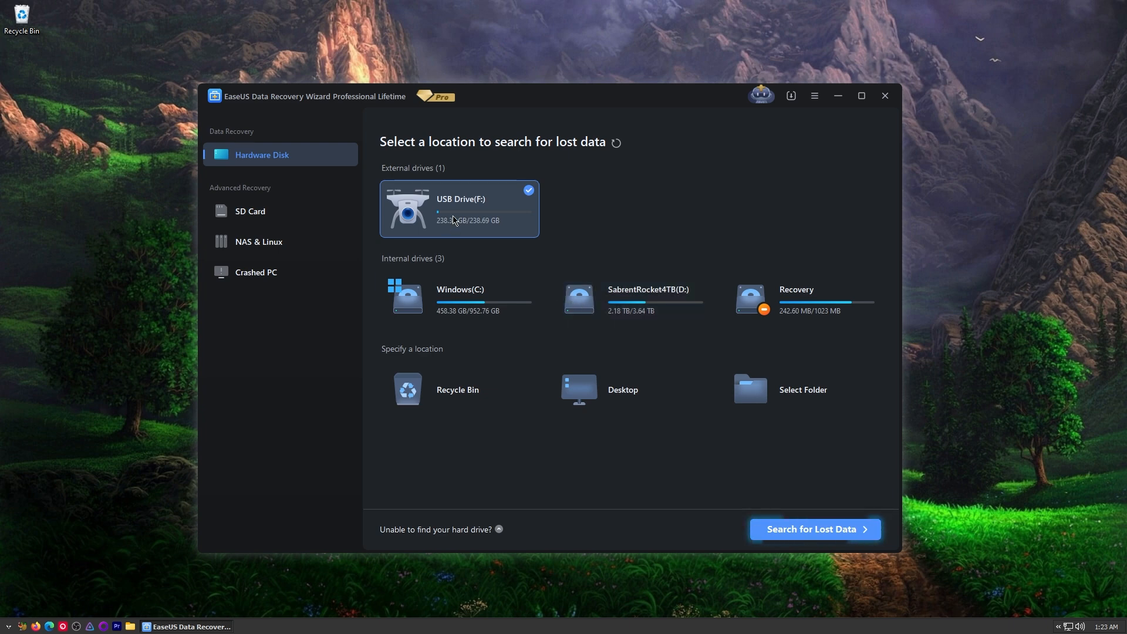
Scan USB Drive (F:), previewing GX010004.MP4 in the mp4 folder until 180 files are found.
left_click(814, 529)
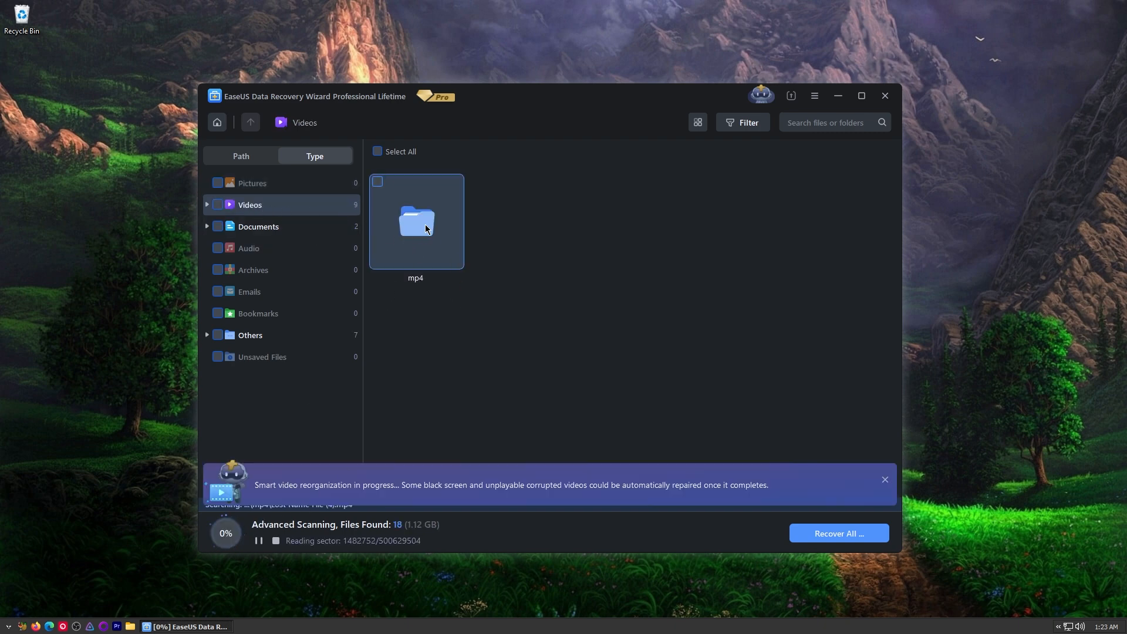
double_click(416, 221)
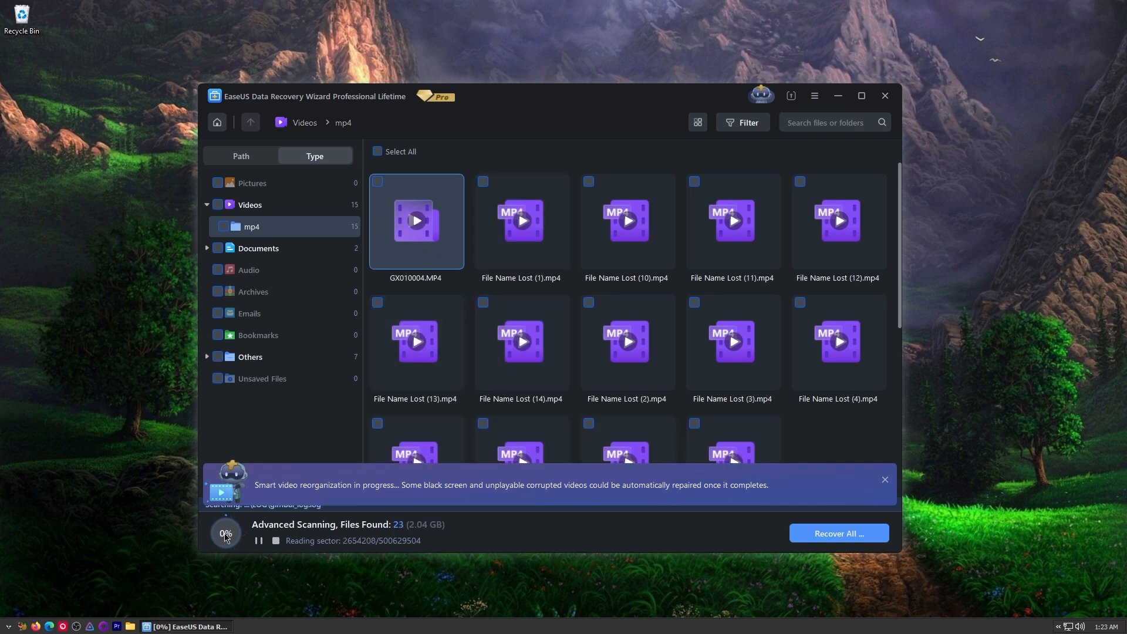
double_click(415, 221)
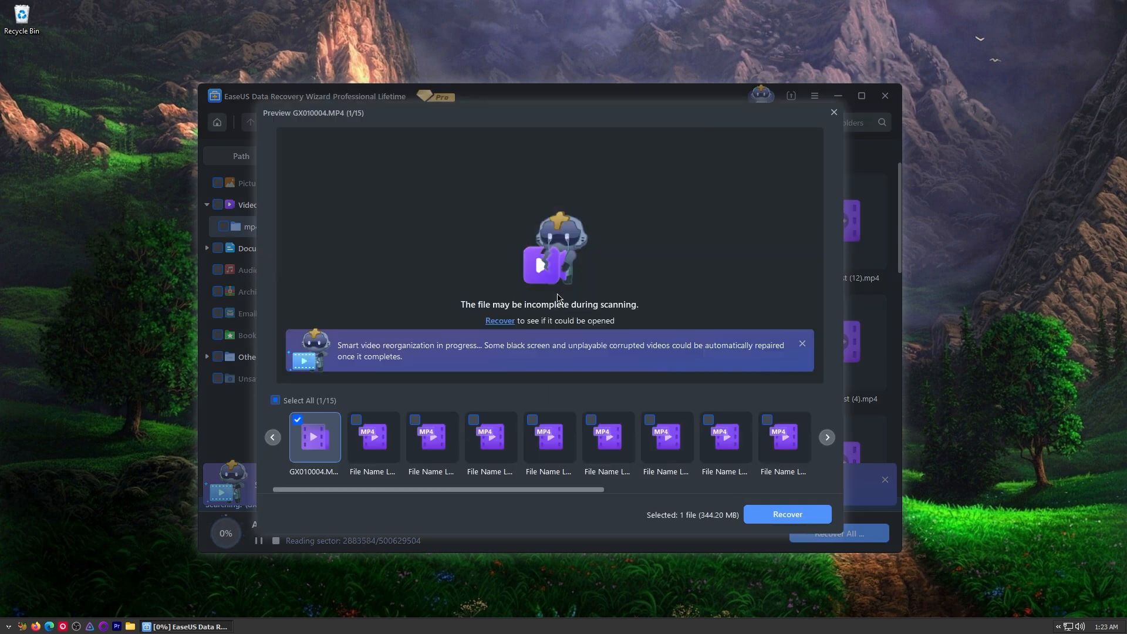
left_click(372, 436)
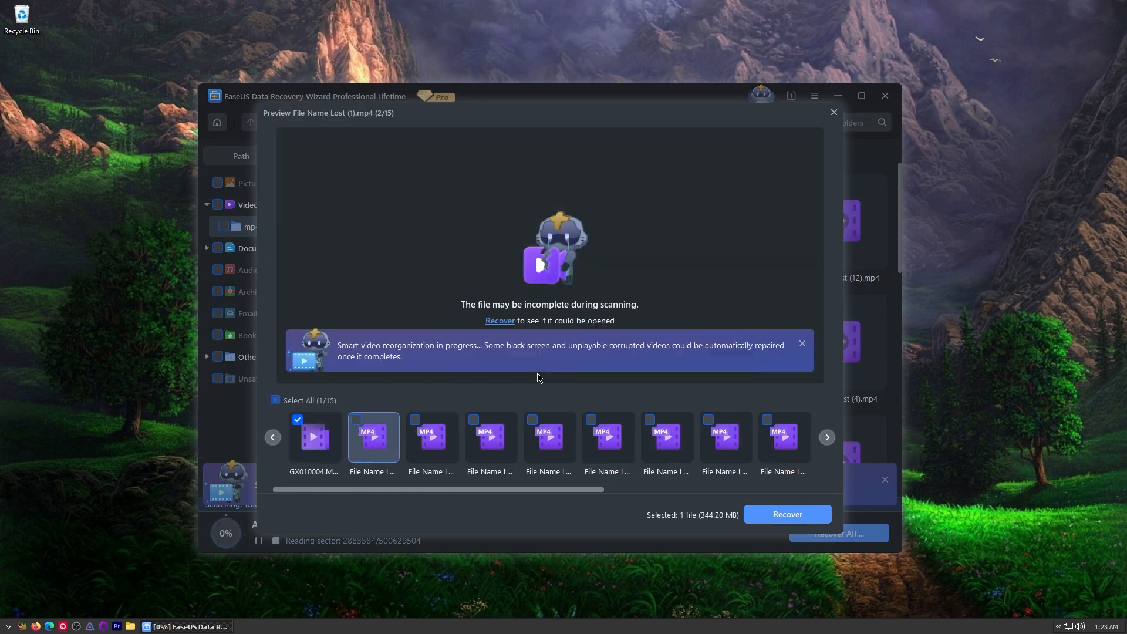
left_click(833, 112)
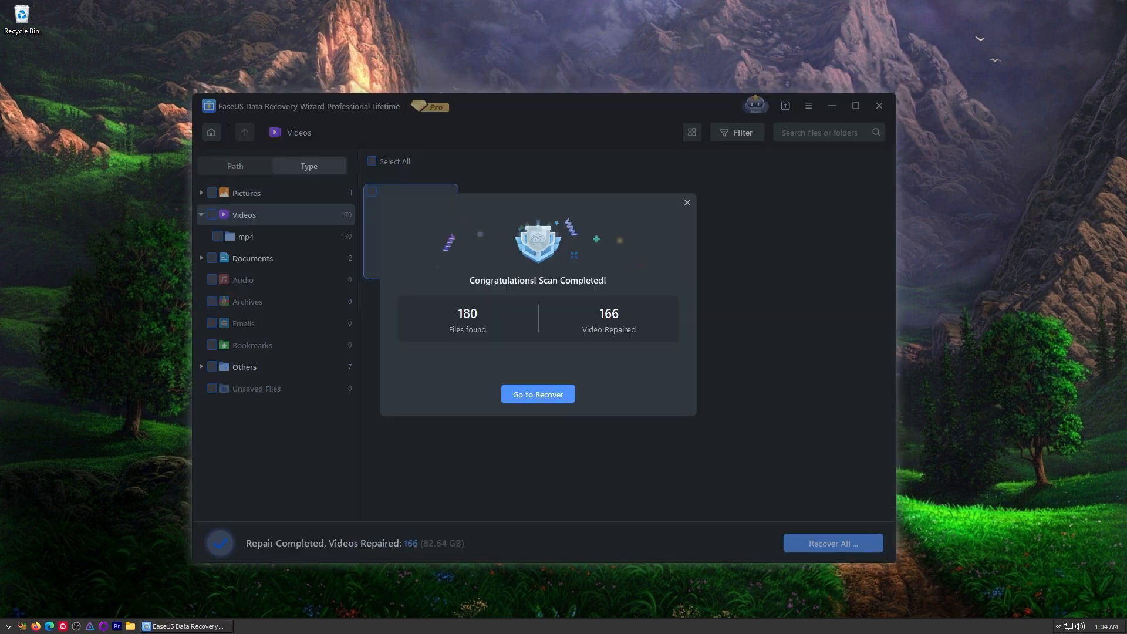
mouse_move(560, 410)
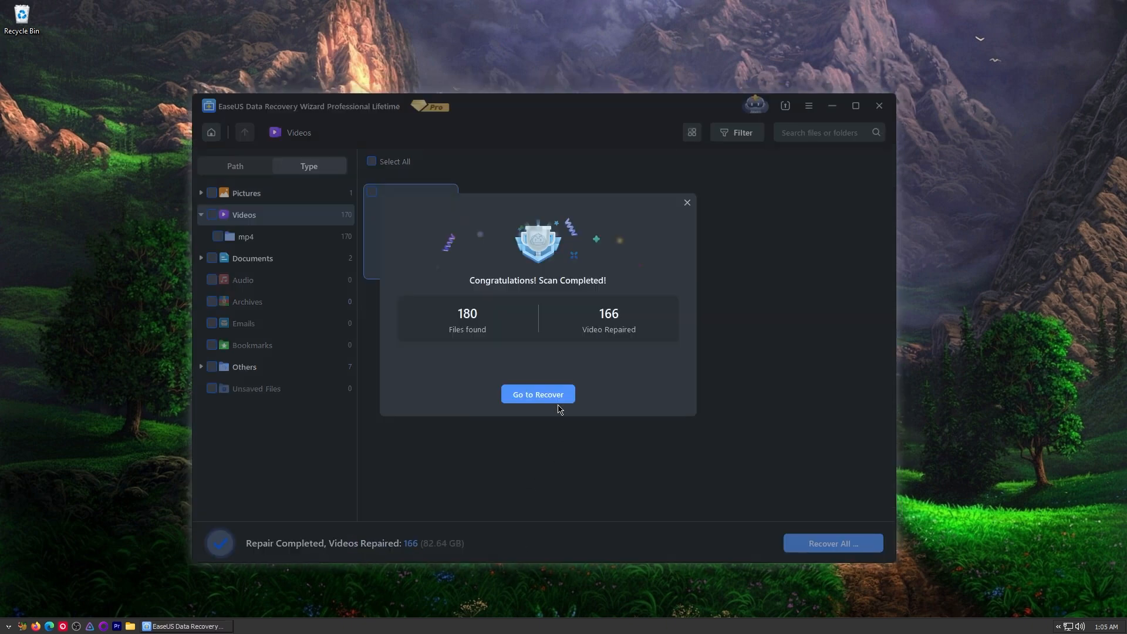
mouse_move(614, 338)
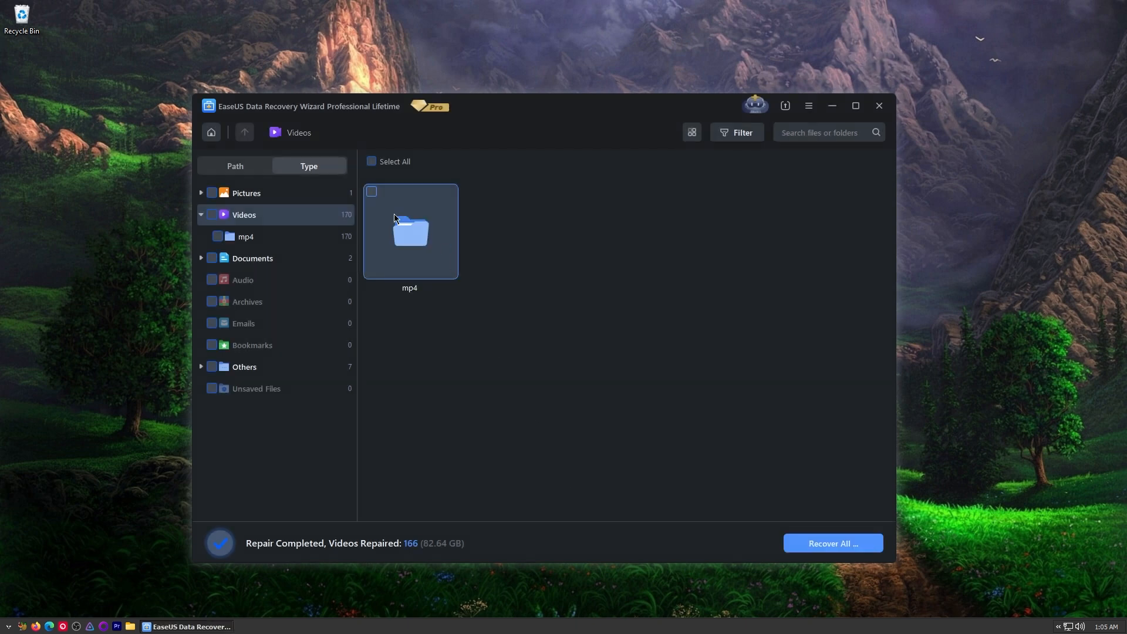
Preview File Name Lost (99).mp4 from the mp4 folder, then scroll through the remaining clips.
double_click(409, 231)
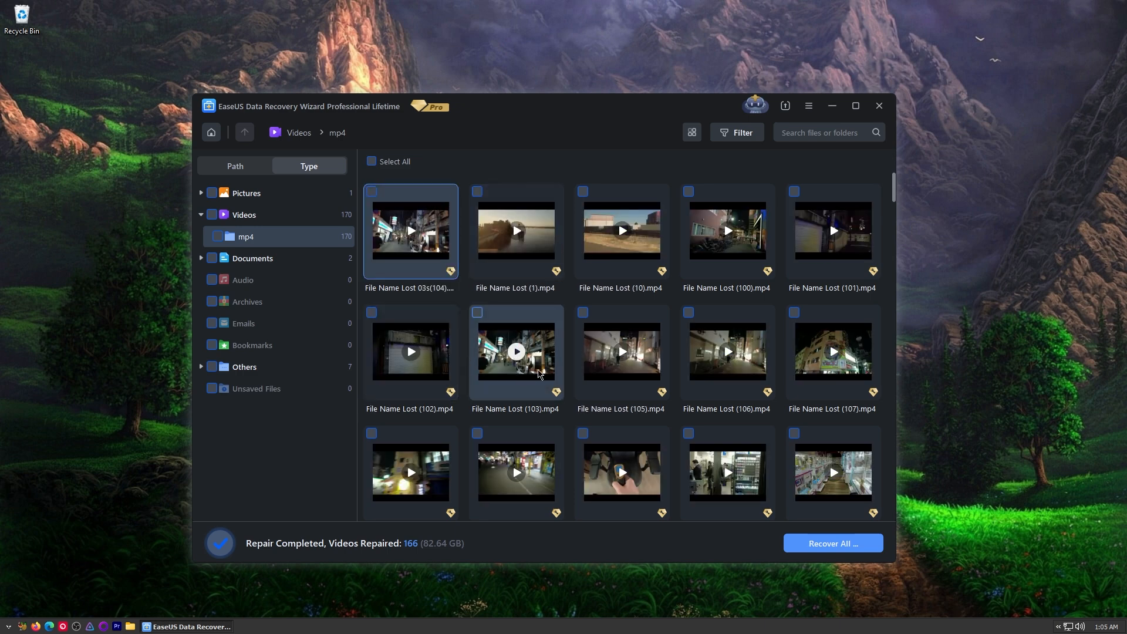
scroll("down", 3)
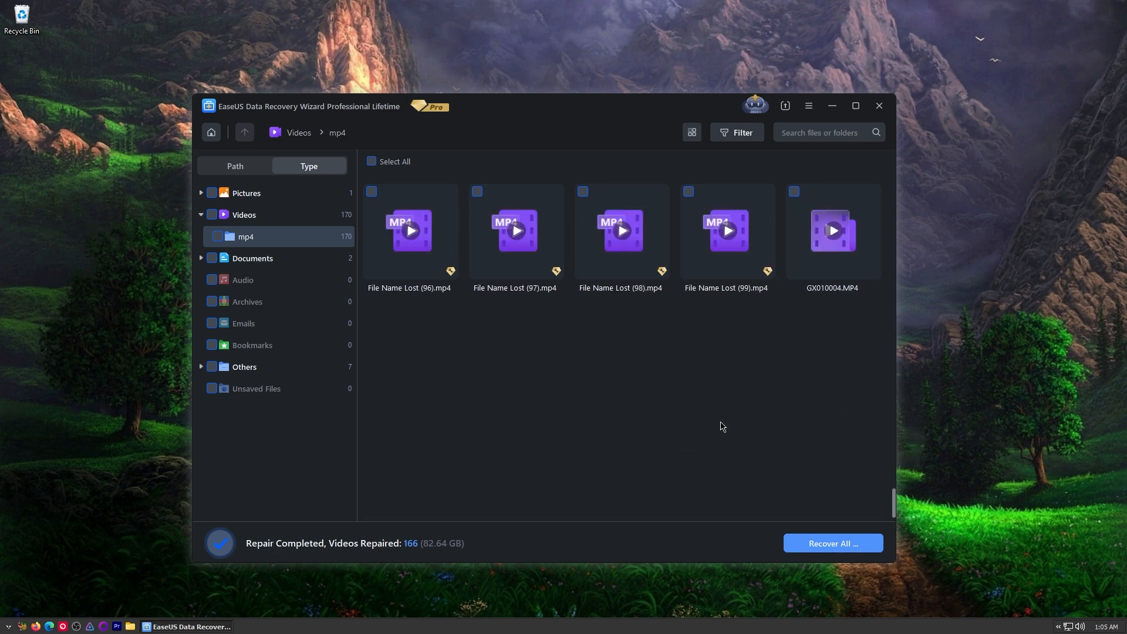
double_click(725, 230)
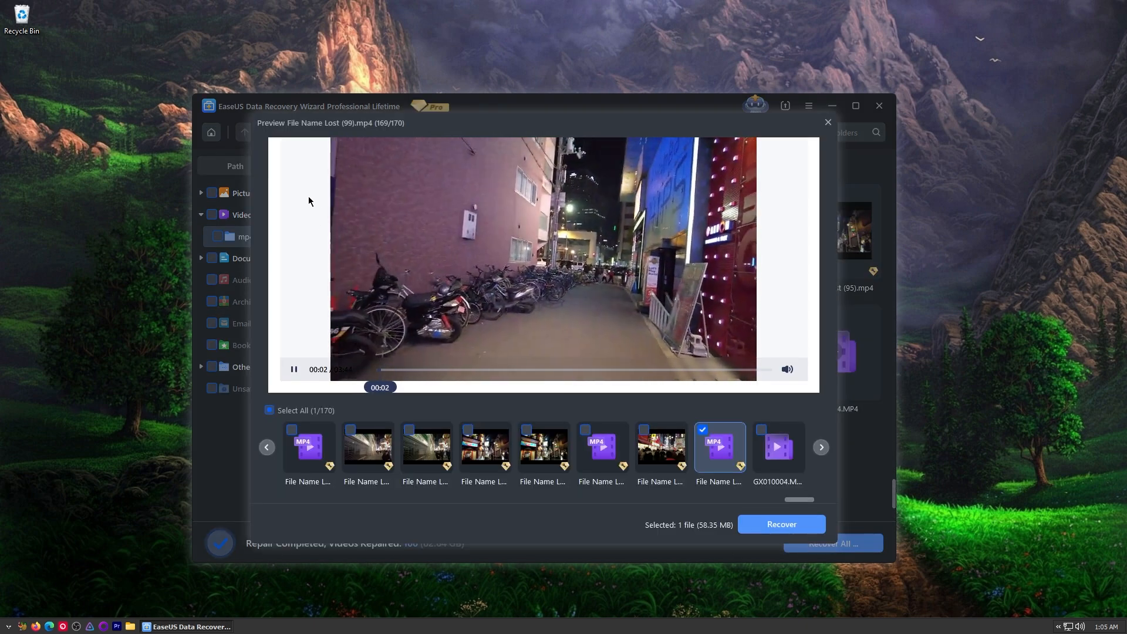
left_click(827, 123)
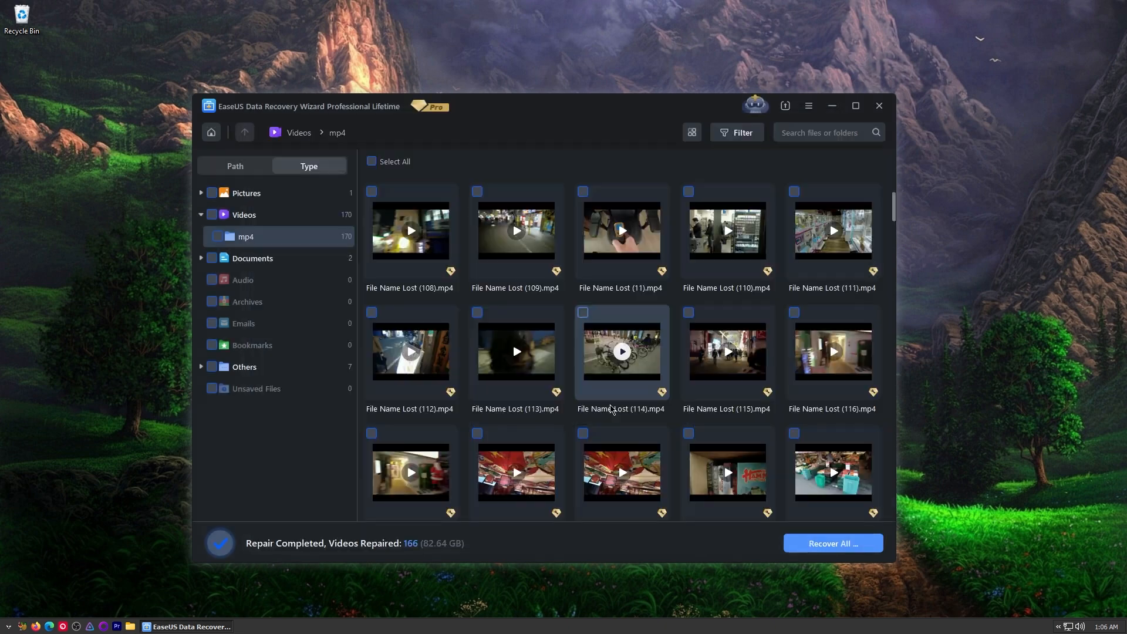
scroll("down", 3)
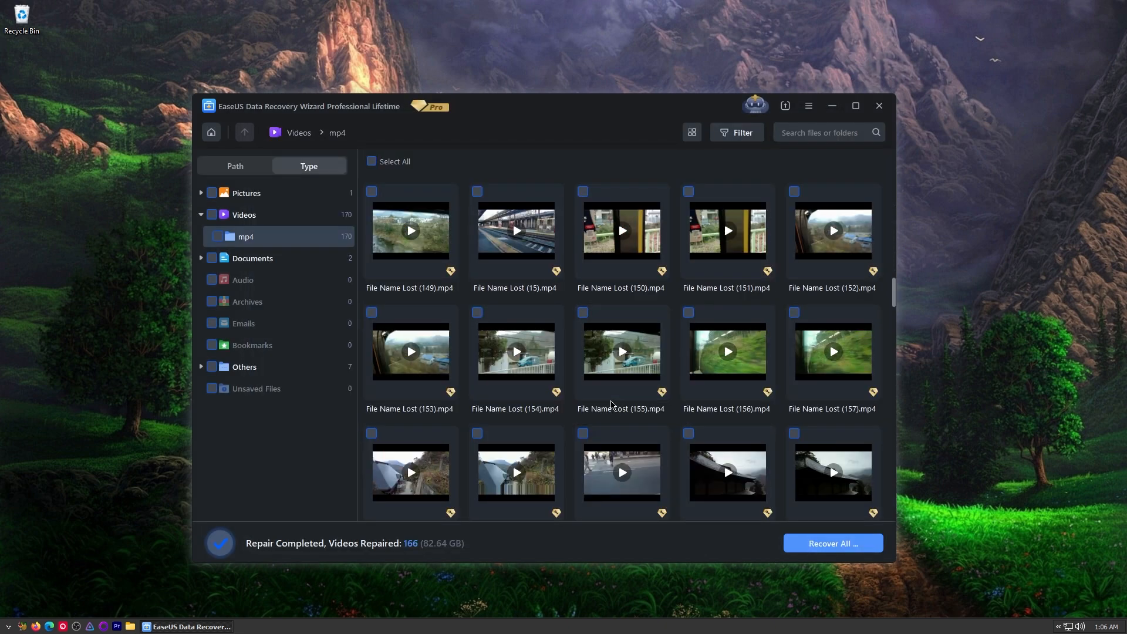
scroll("down", 3)
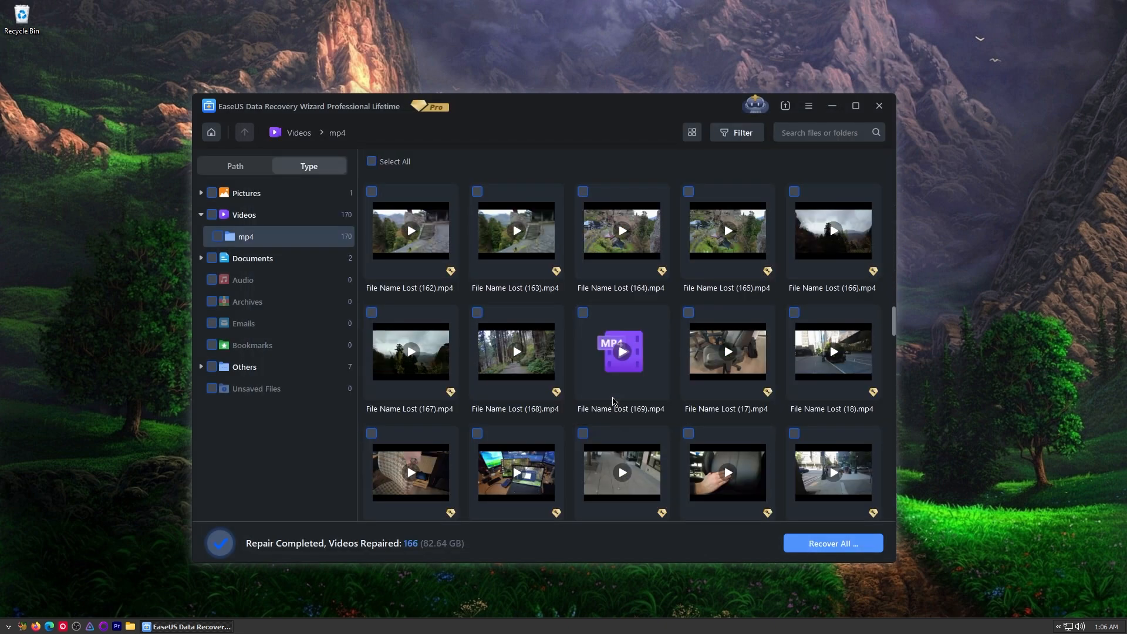
scroll("down", 3)
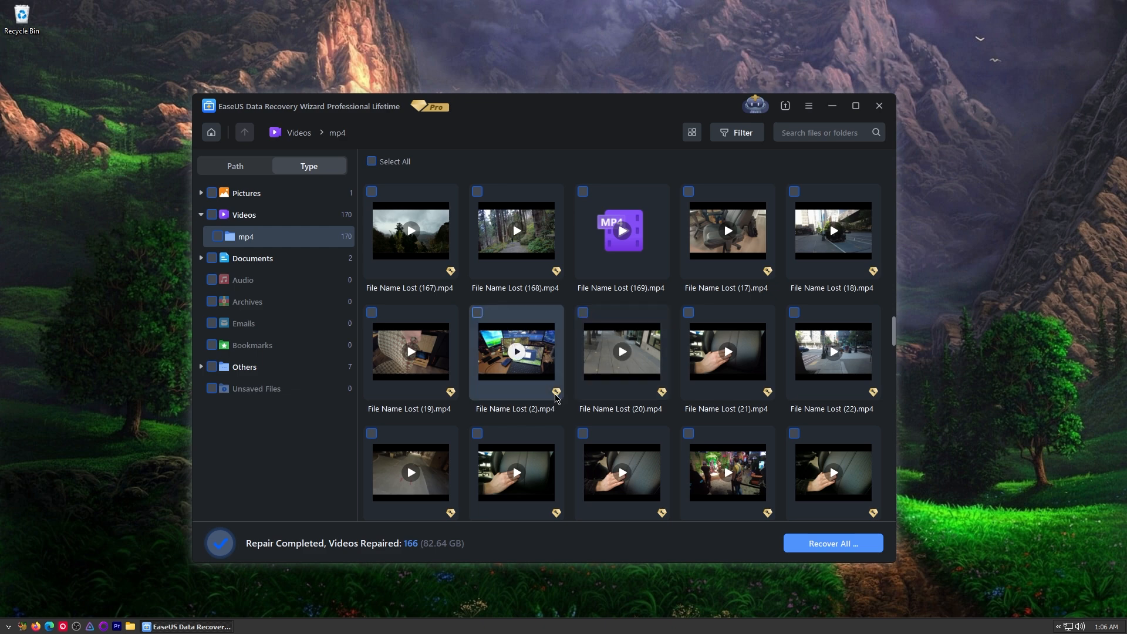
scroll("down", 3)
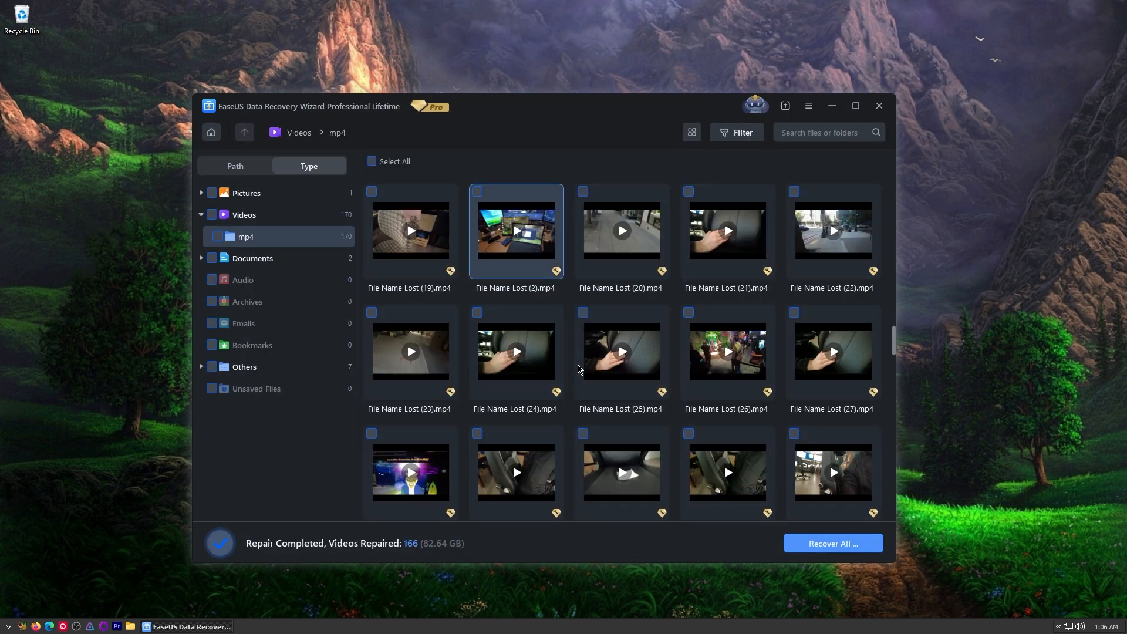
scroll("down", 3)
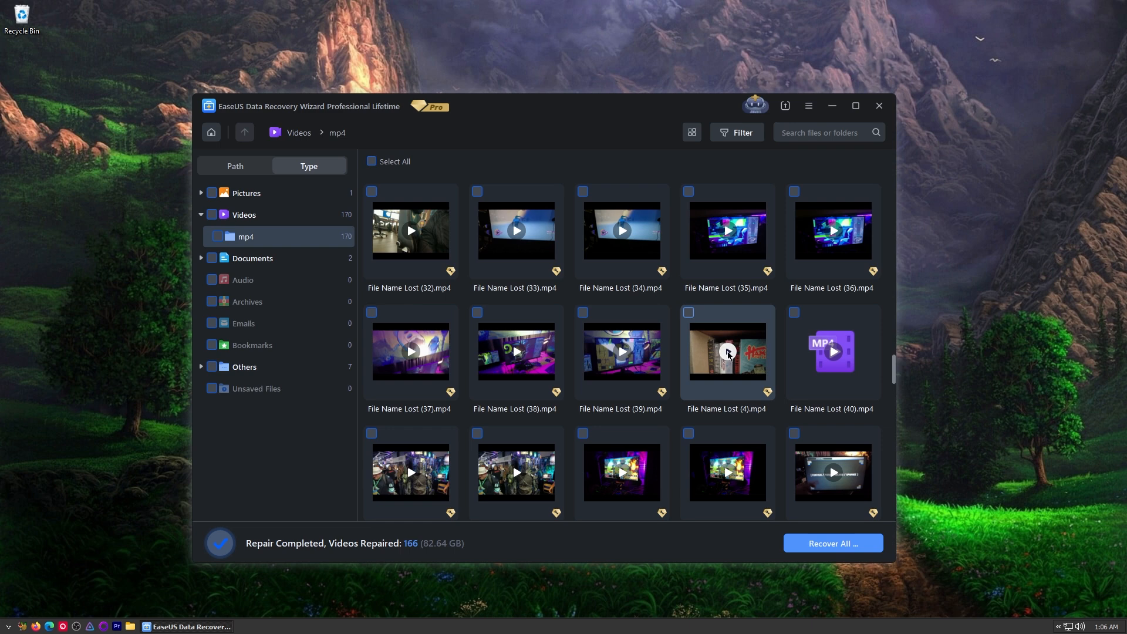
Preview File Name Lost (4).mp4 and recover it into the Desktop recovery folder.
left_click(727, 351)
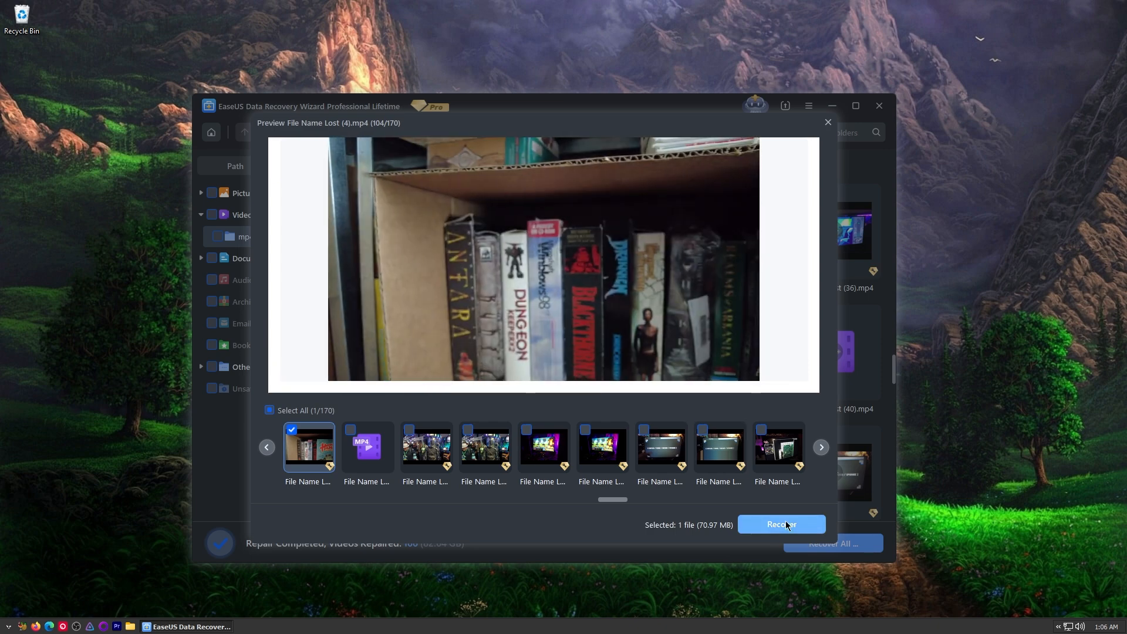
left_click(781, 524)
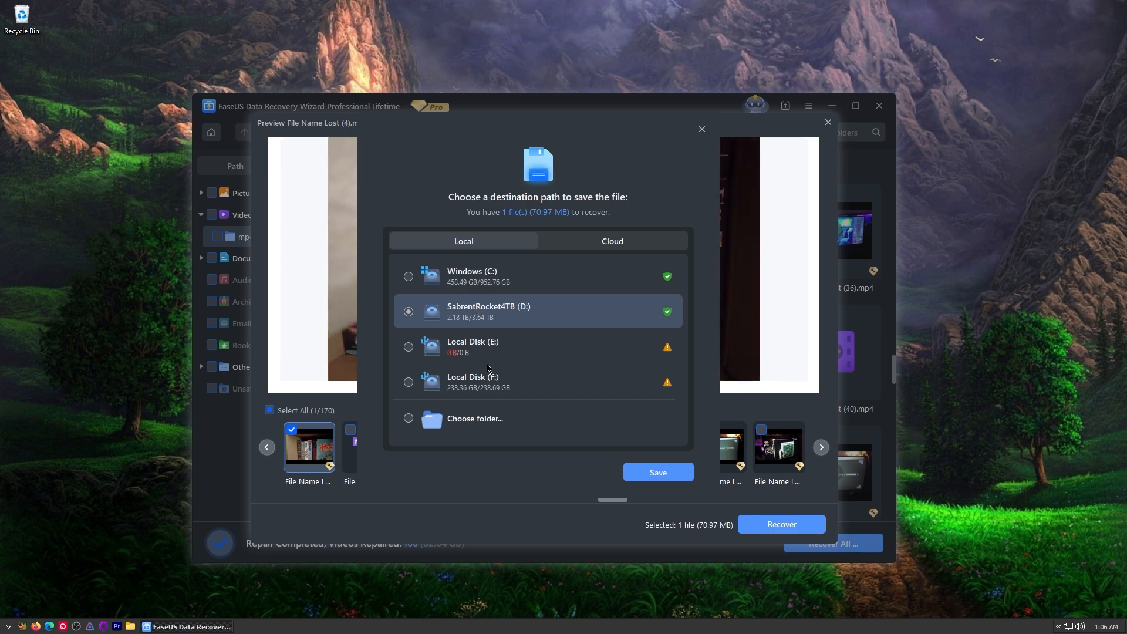
mouse_move(518, 272)
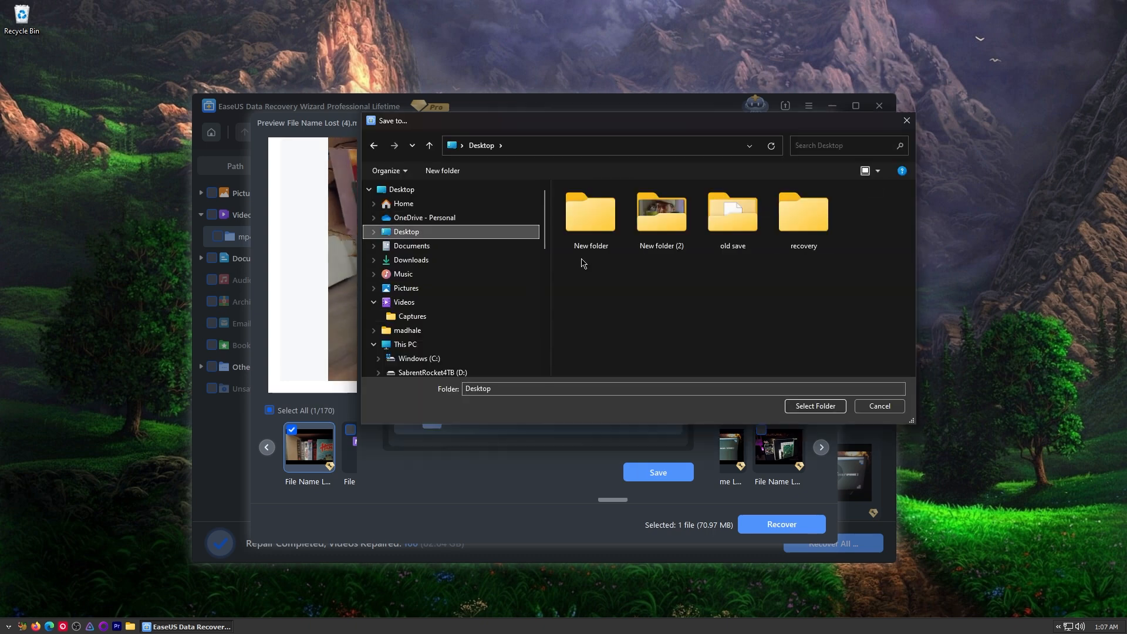
double_click(803, 214)
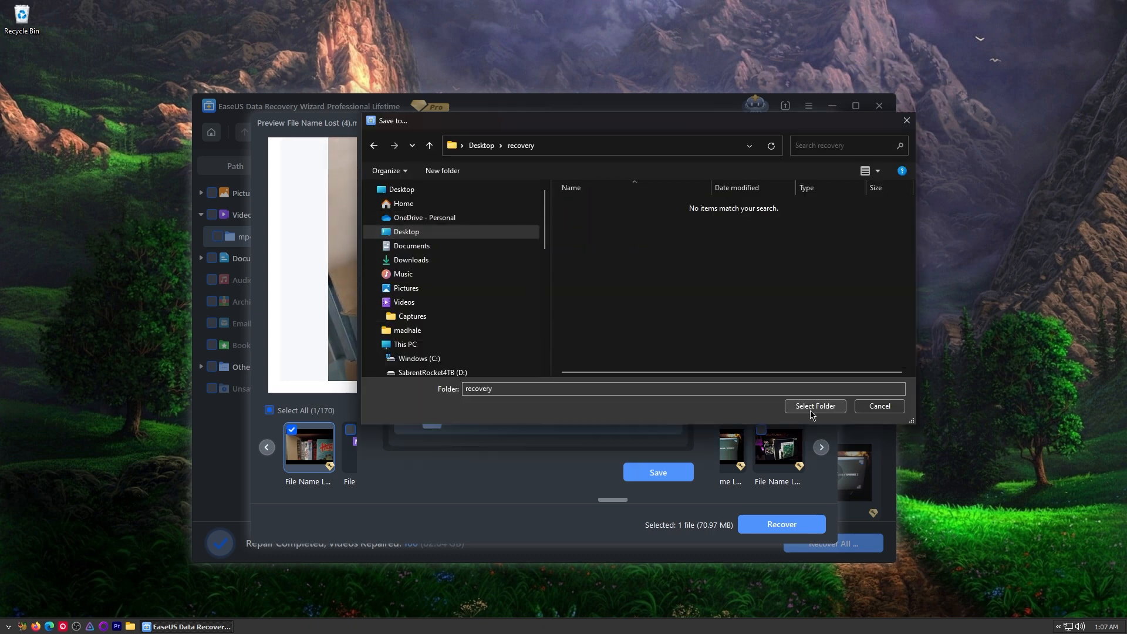
left_click(813, 406)
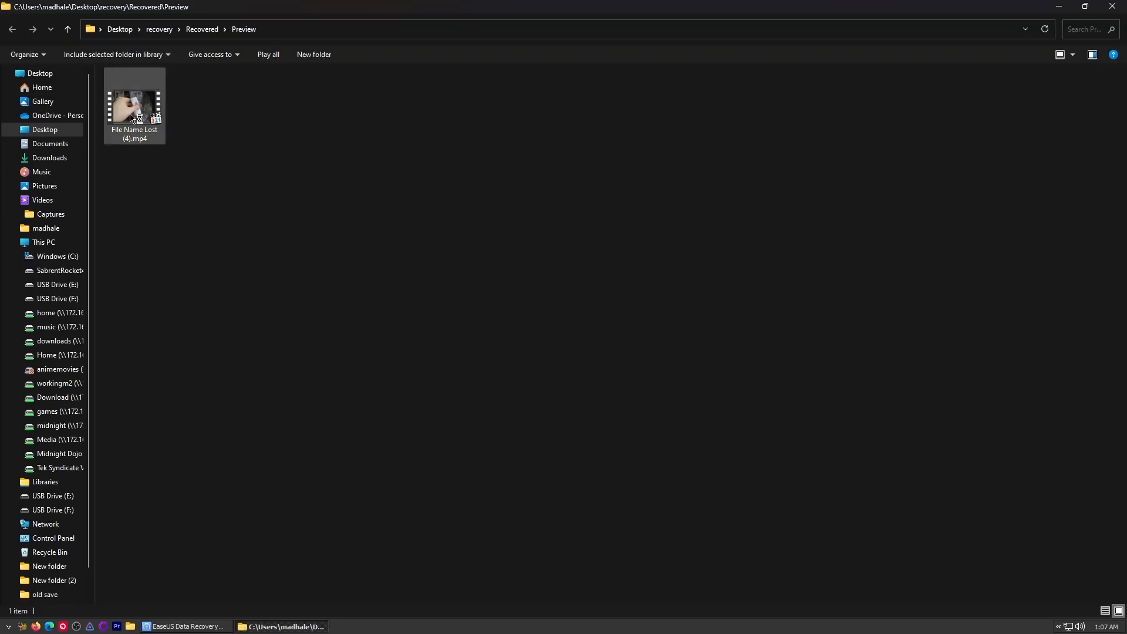
double_click(134, 106)
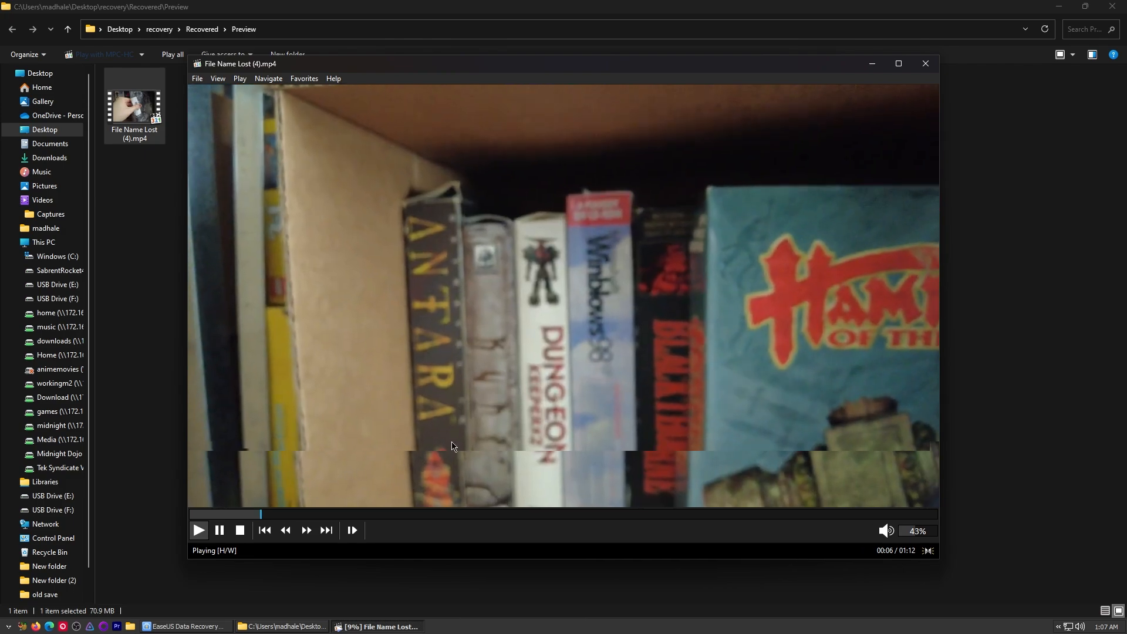
left_click(925, 63)
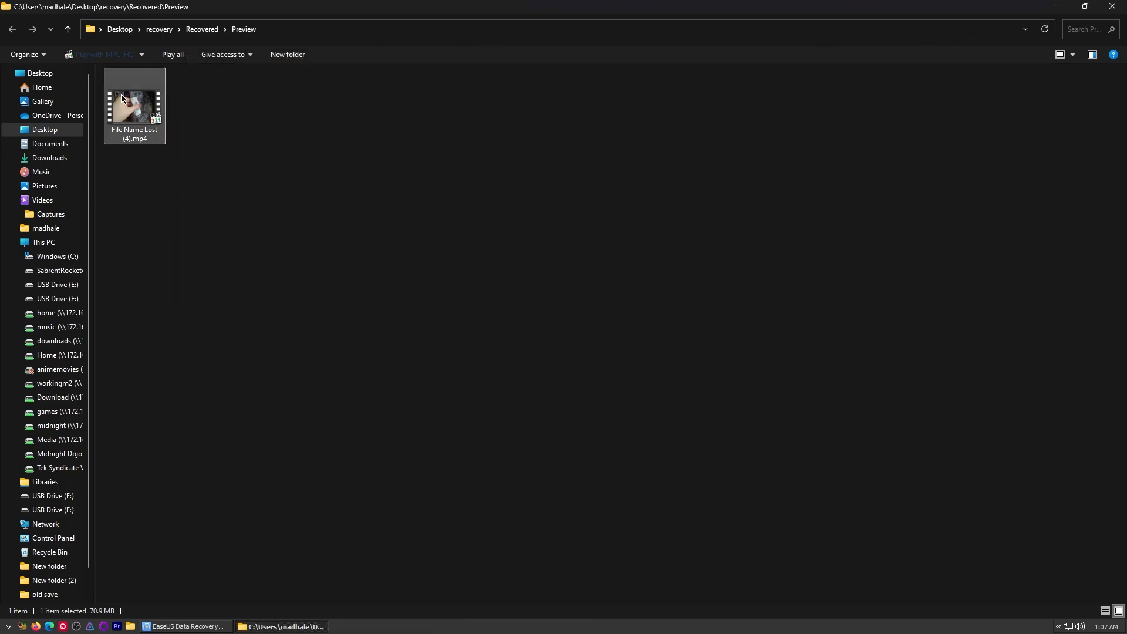
left_click(181, 627)
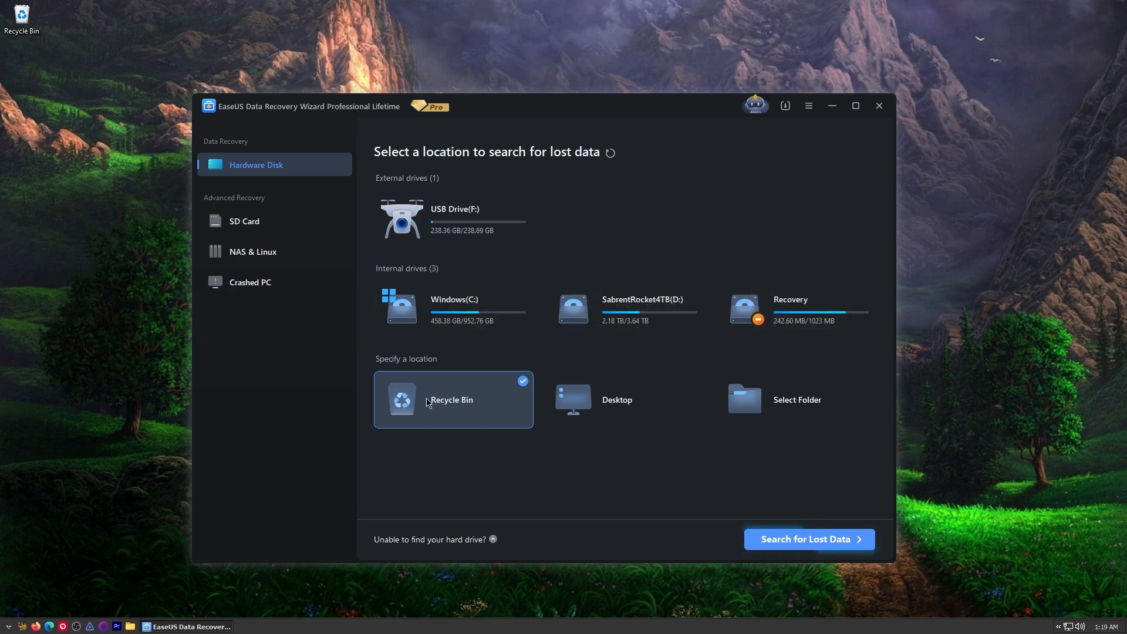
Click through Windows (C:) and SabrentRocket4TB (D:), ending on the Recovery partition.
left_click(806, 539)
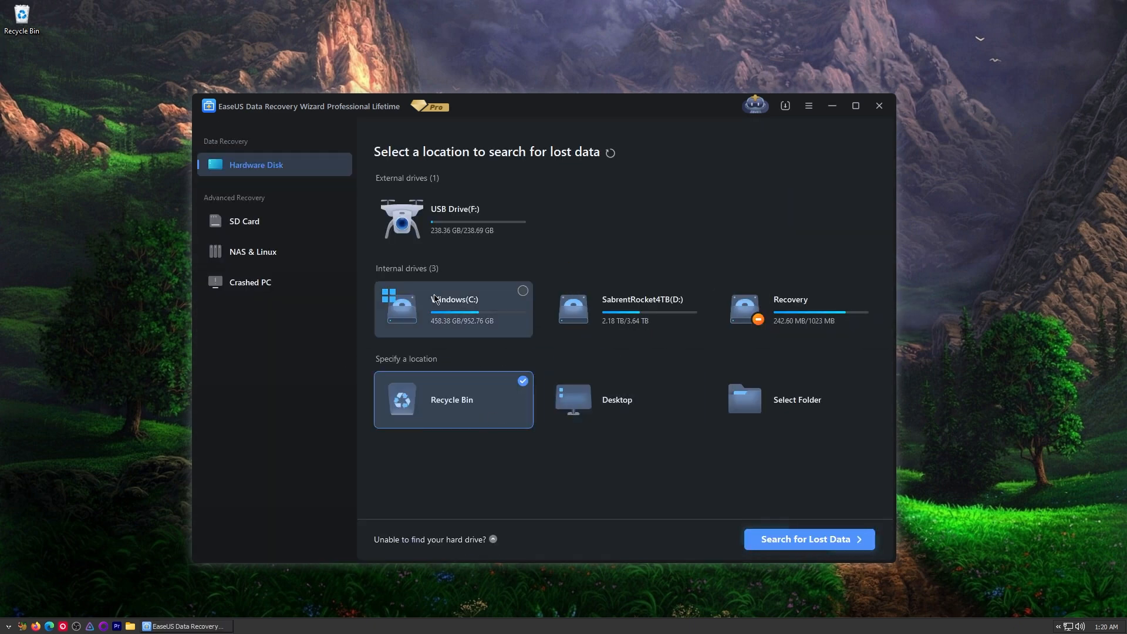
left_click(624, 310)
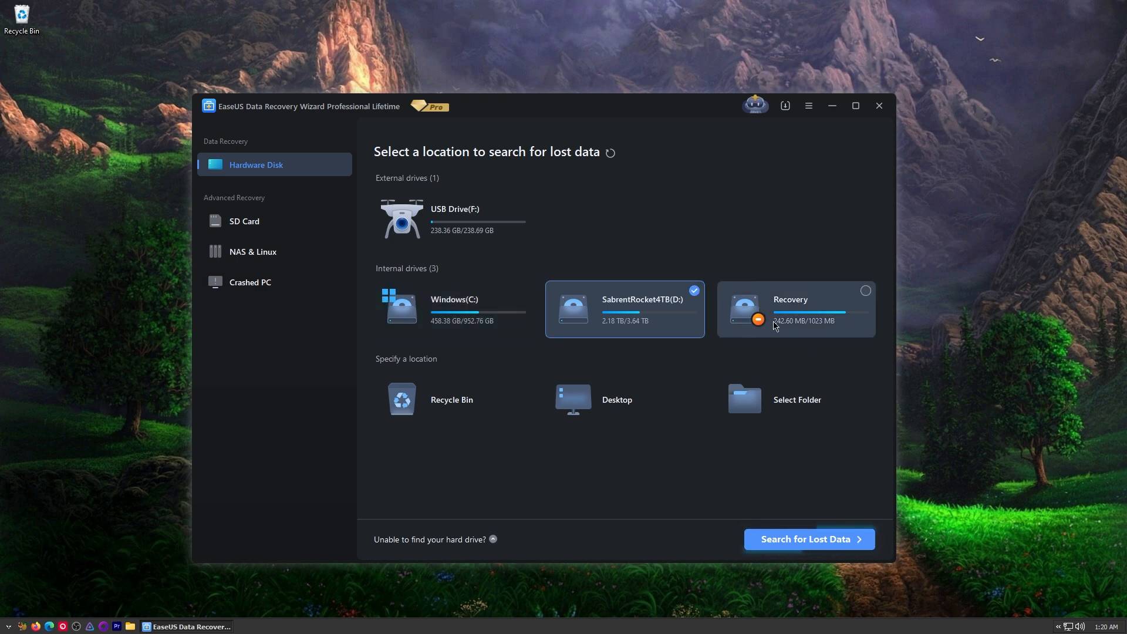
left_click(794, 309)
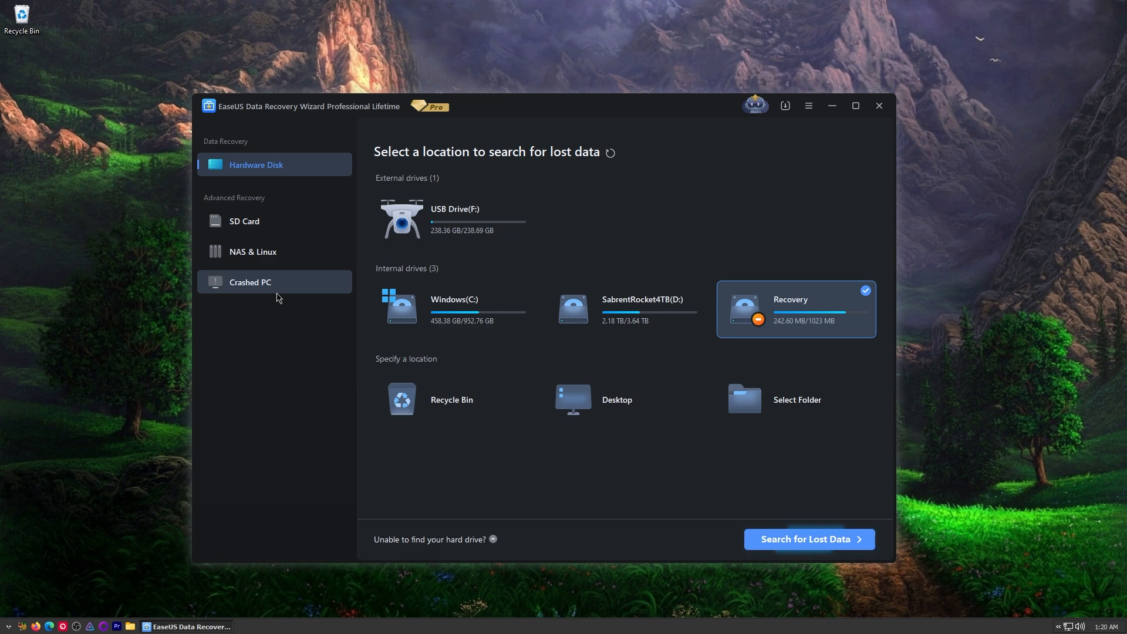
mouse_move(272, 253)
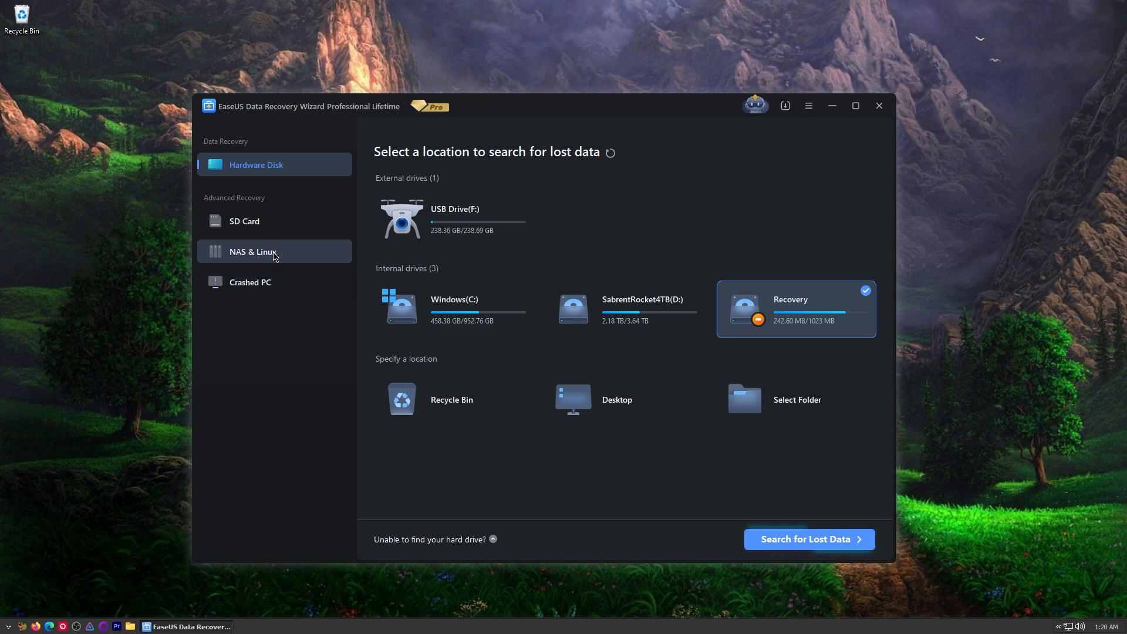
Open NAS & Linux and start Linux Recovery, then view the Crashed PC page.
left_click(253, 252)
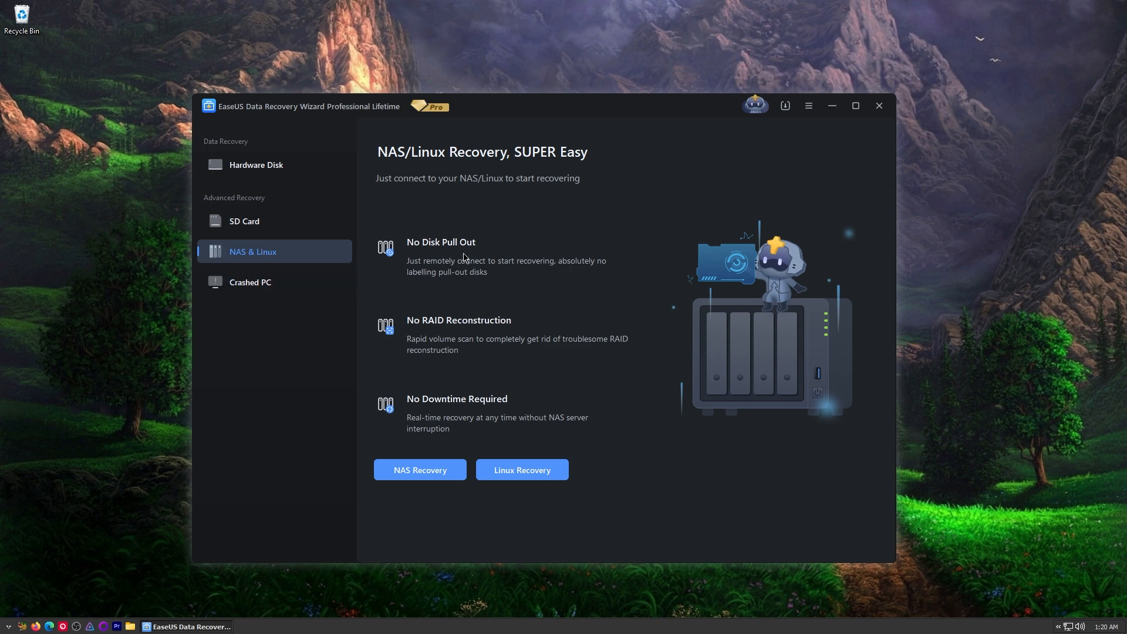
mouse_move(480, 443)
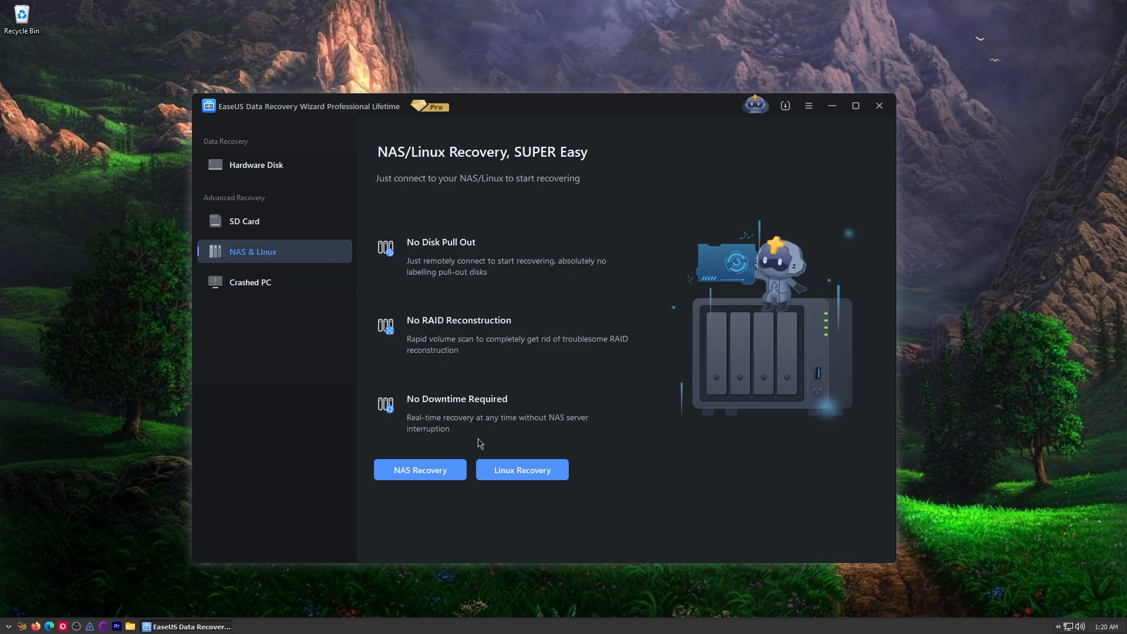
left_click(521, 469)
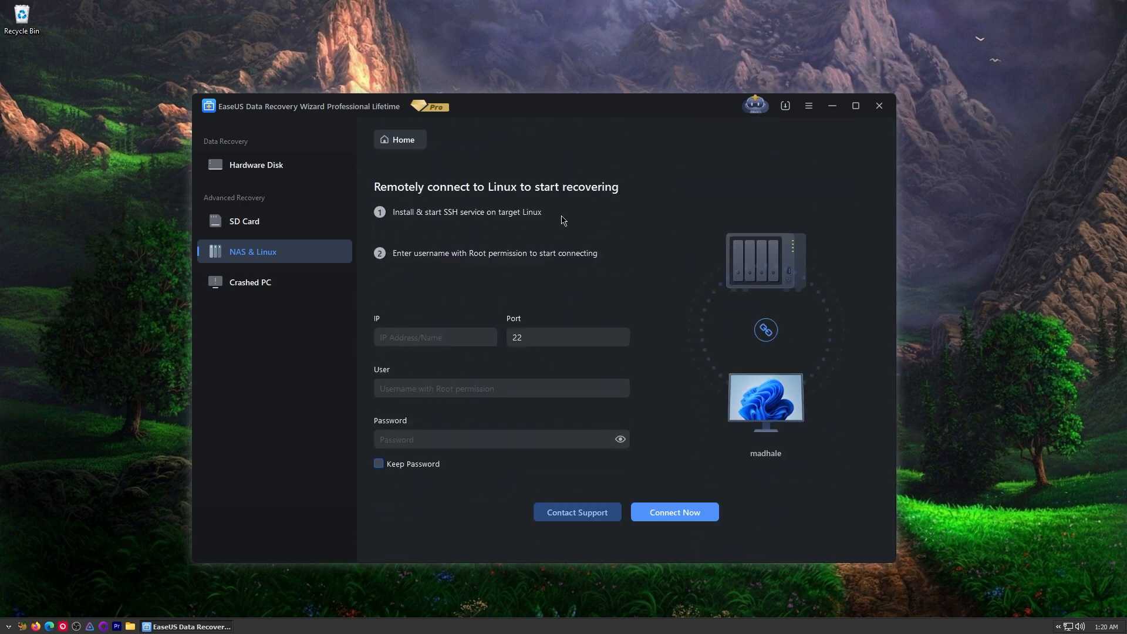
left_click(251, 282)
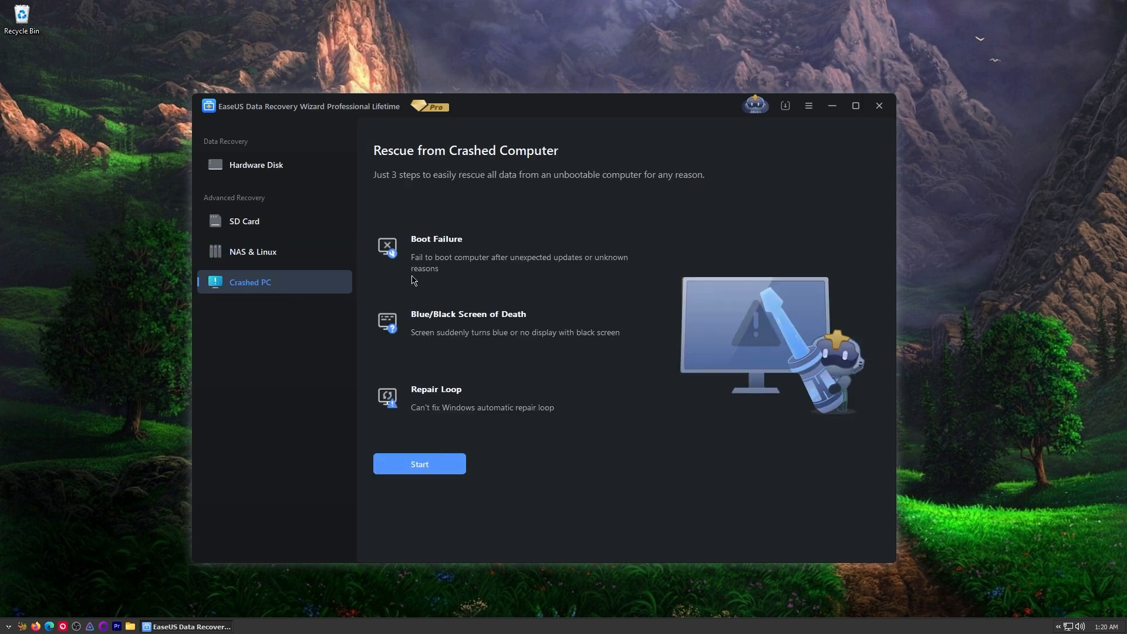
mouse_move(432, 465)
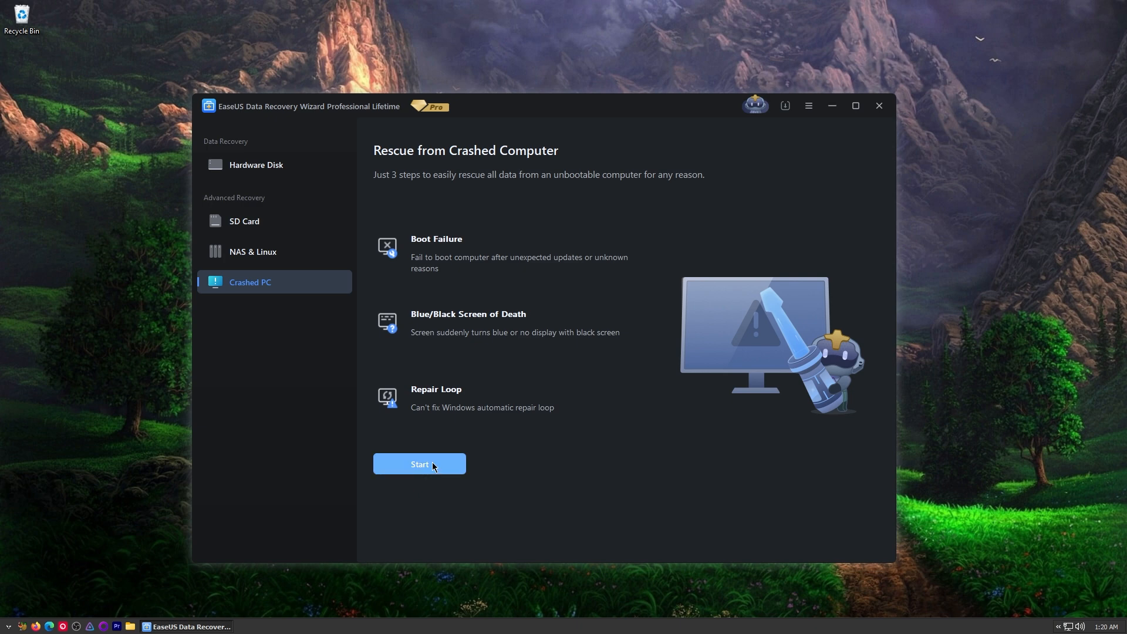
mouse_move(420, 371)
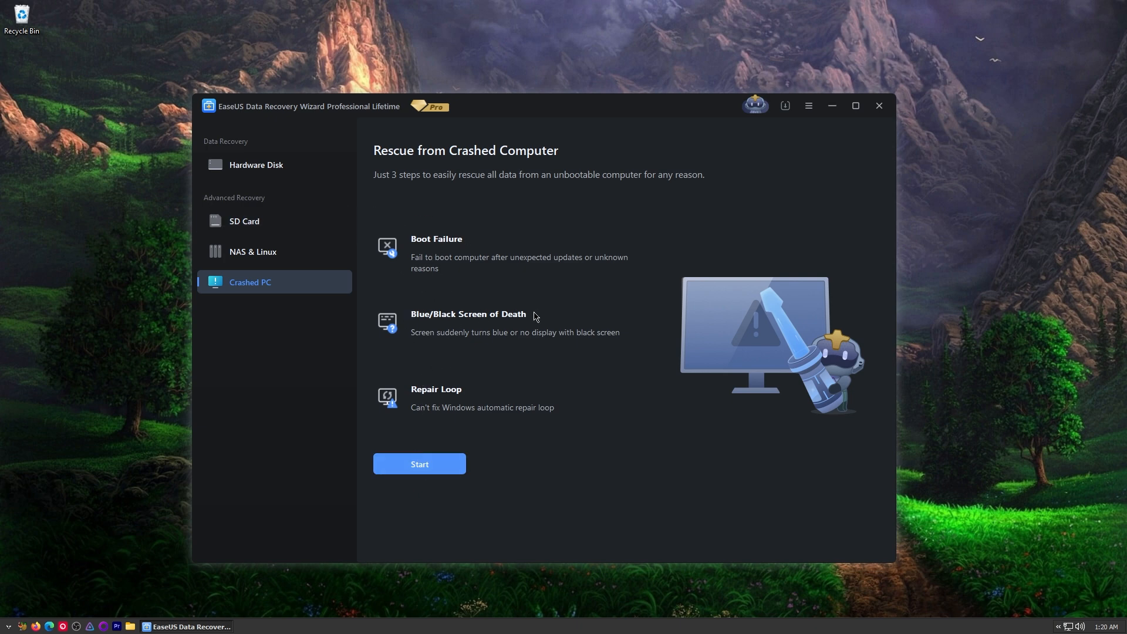
mouse_move(397, 374)
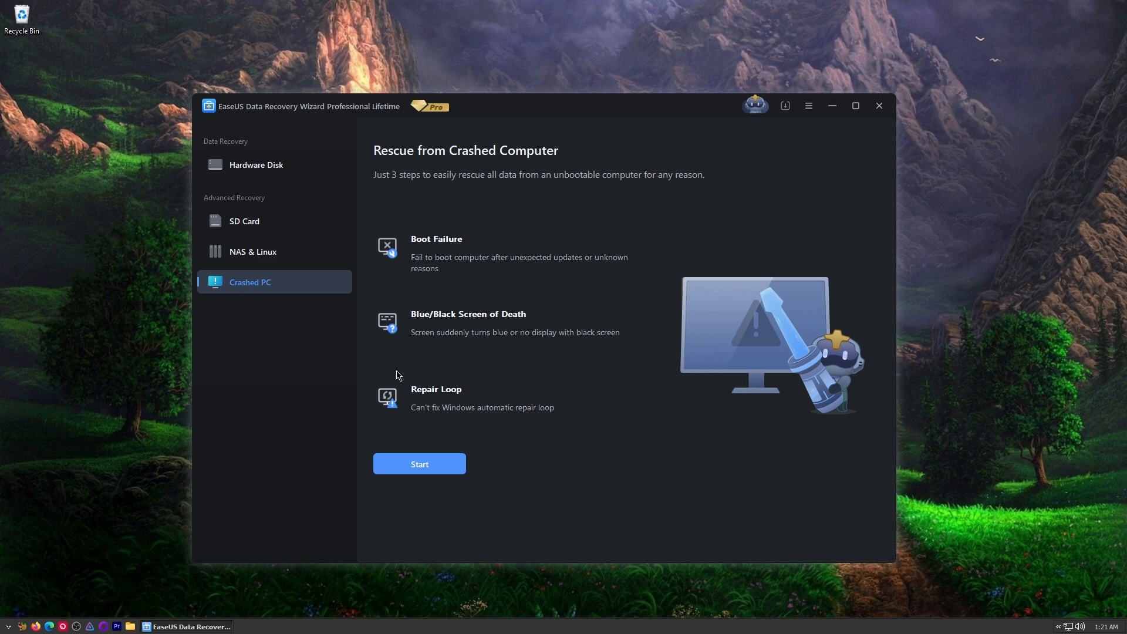
Go back to Hardware Disk and check the USB Drive (F:) tile.
left_click(256, 164)
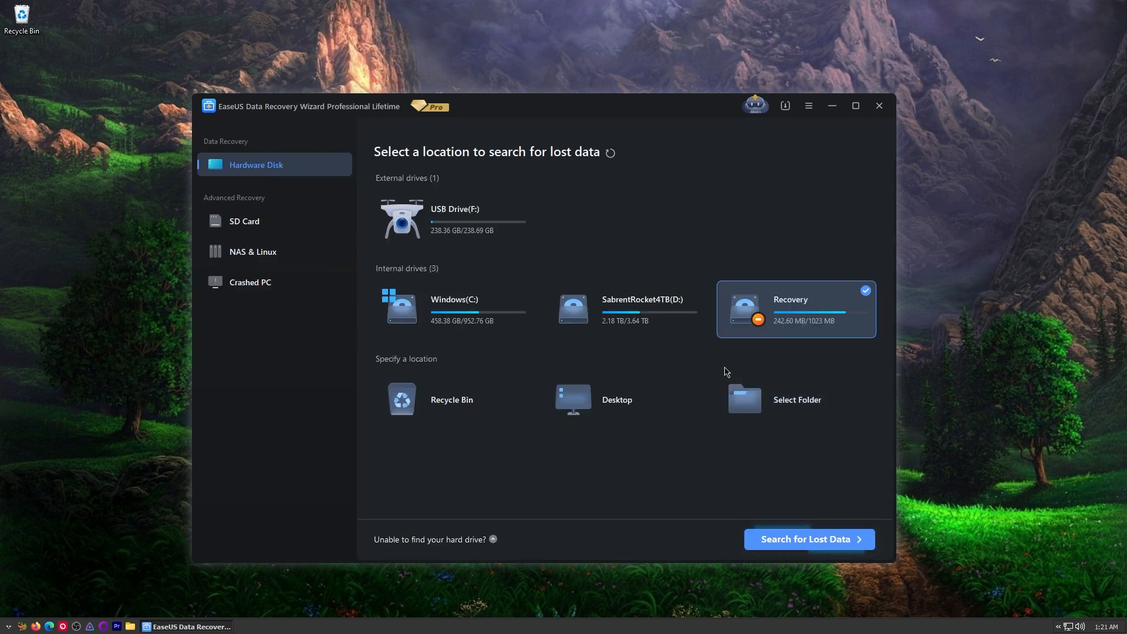
left_click(454, 218)
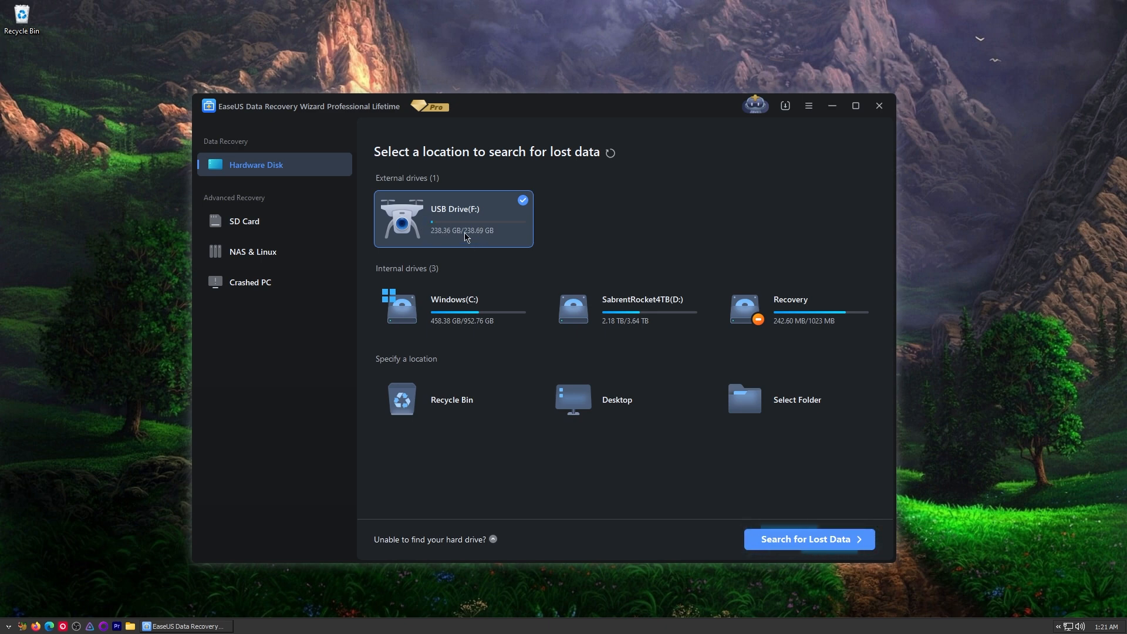
mouse_move(252, 252)
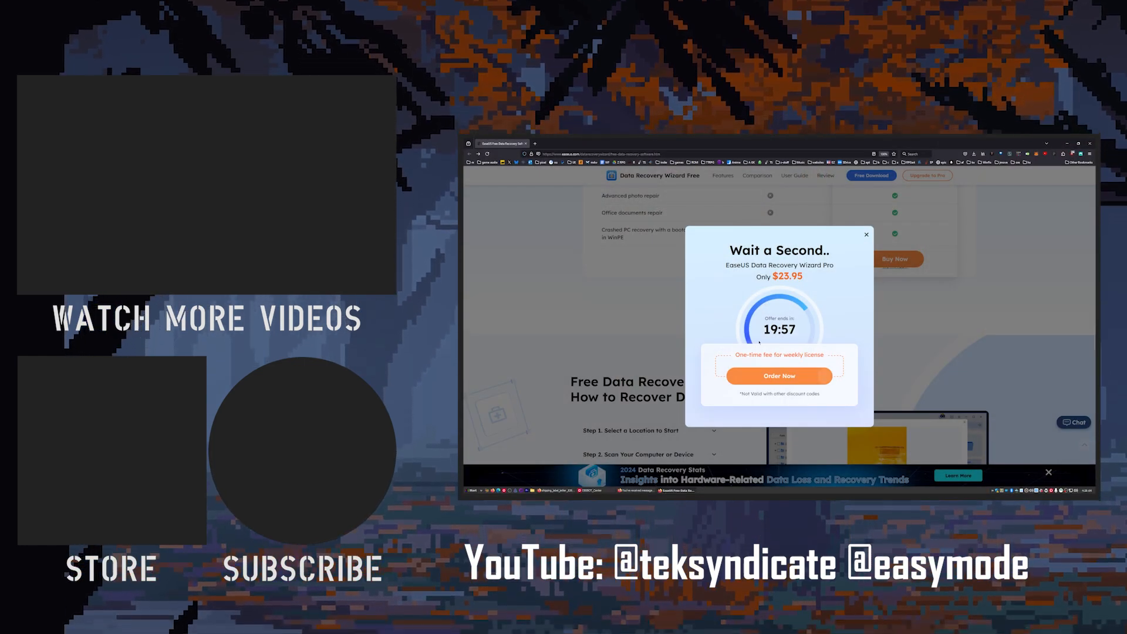
left_click(866, 234)
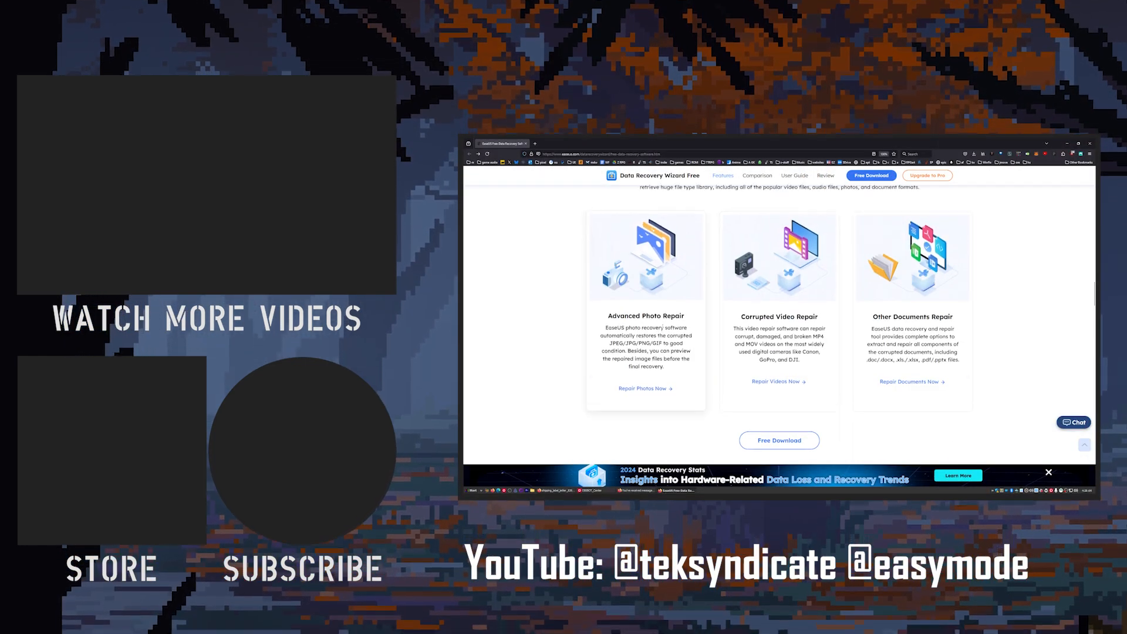
scroll("down", 3)
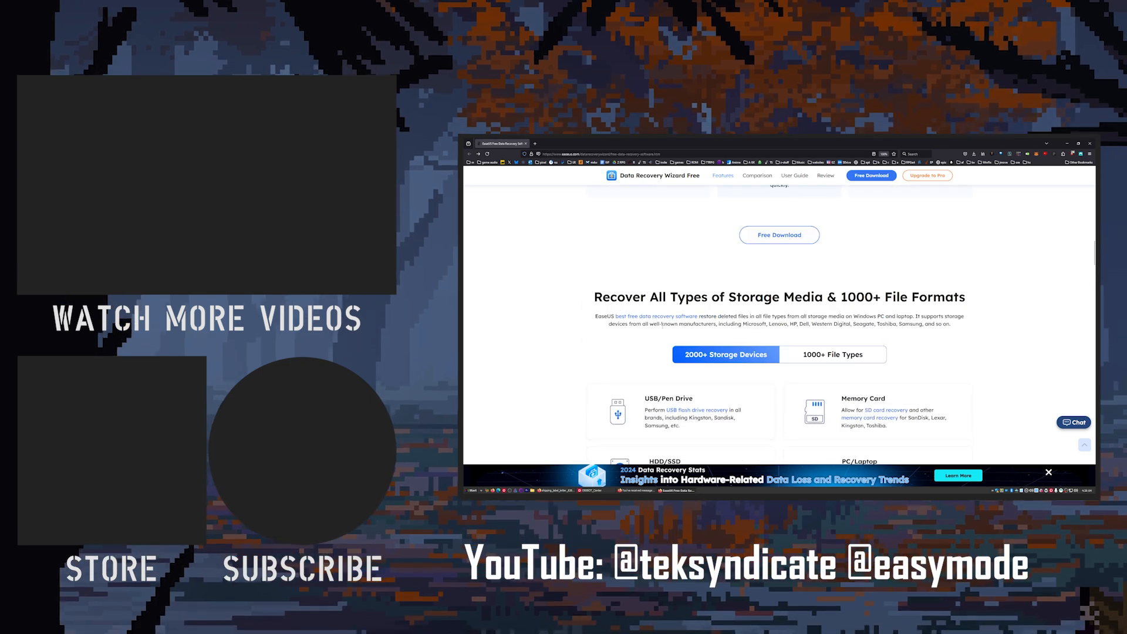